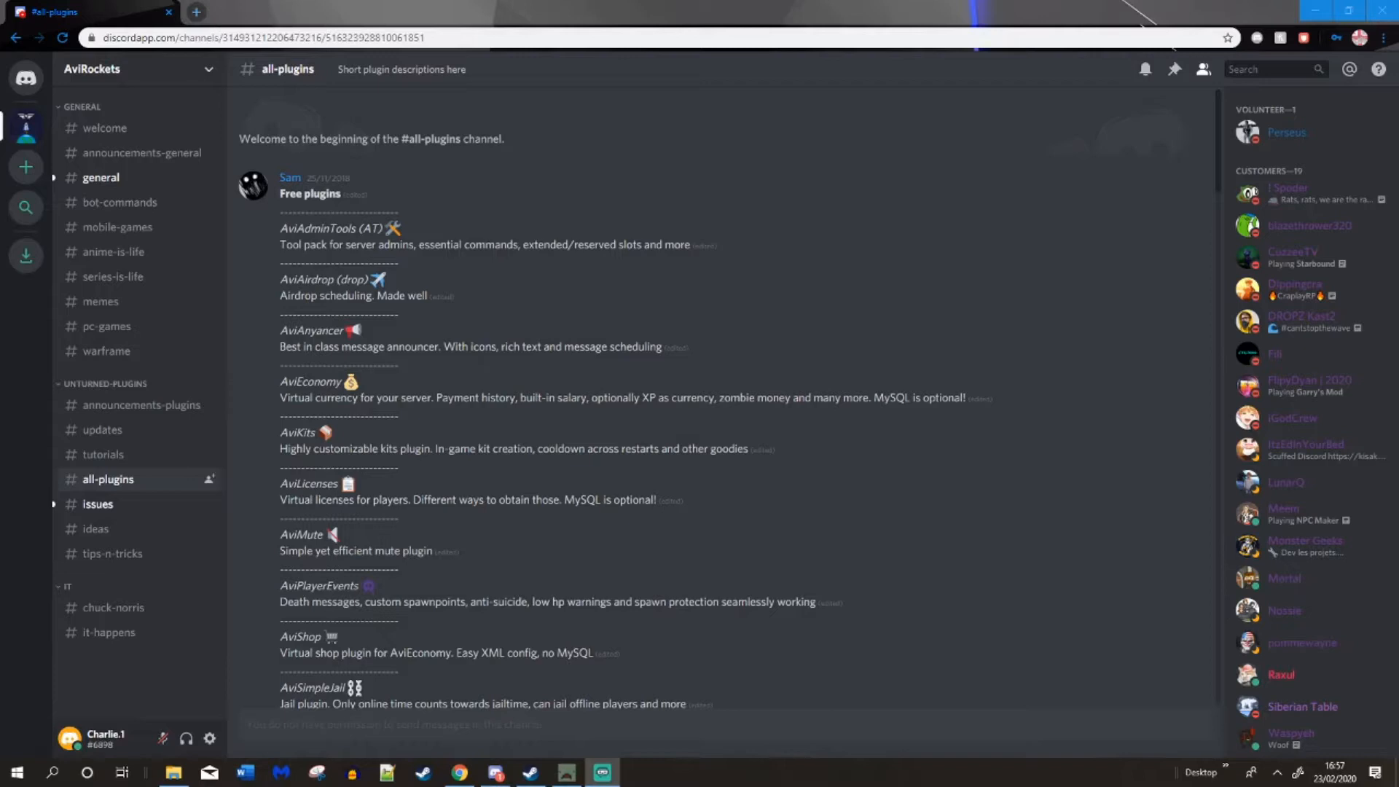
{"action": "mouse_move", "coordinate": [225, 465]}
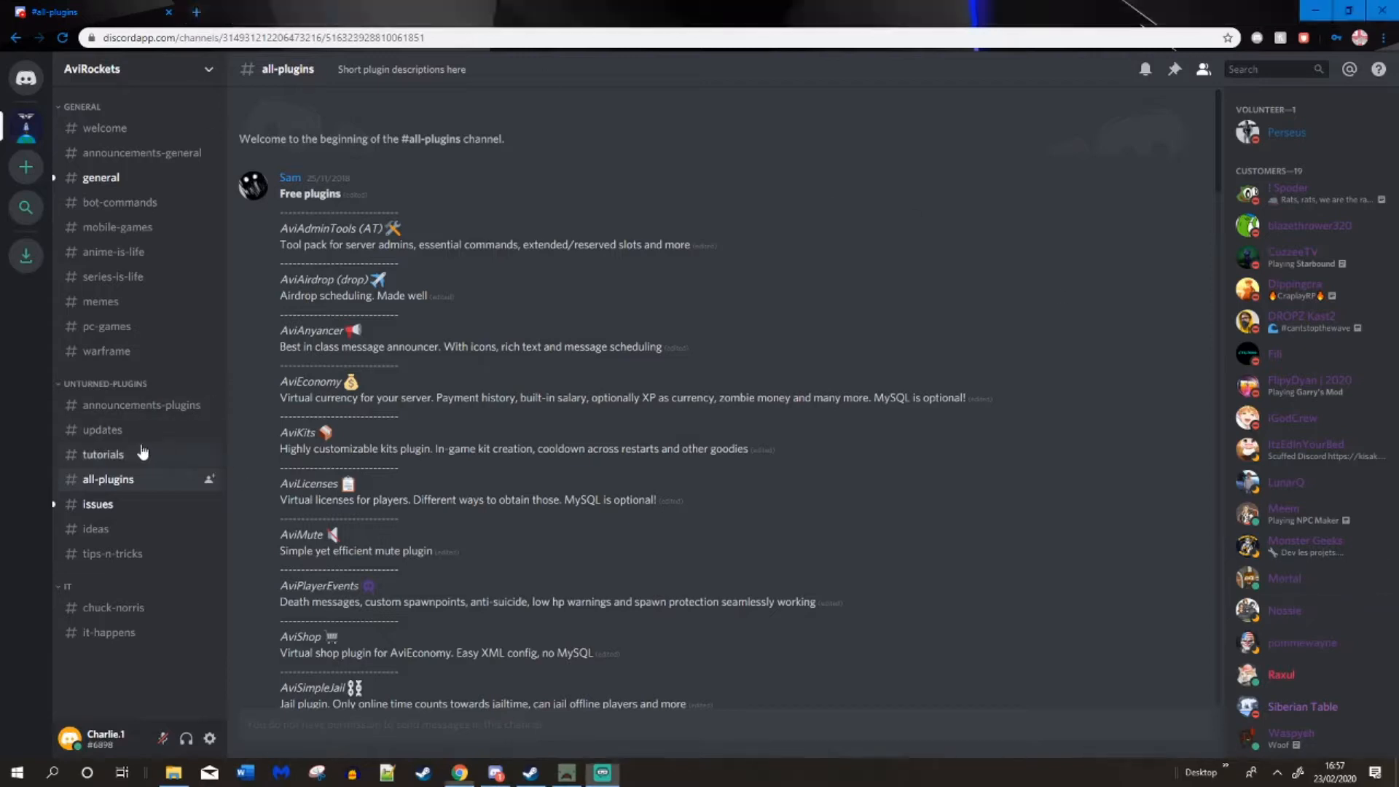
- Open the AviRockets #tutorials channel and its Installation tutorial Google Doc
{"action": "left_click", "coordinate": [103, 454]}
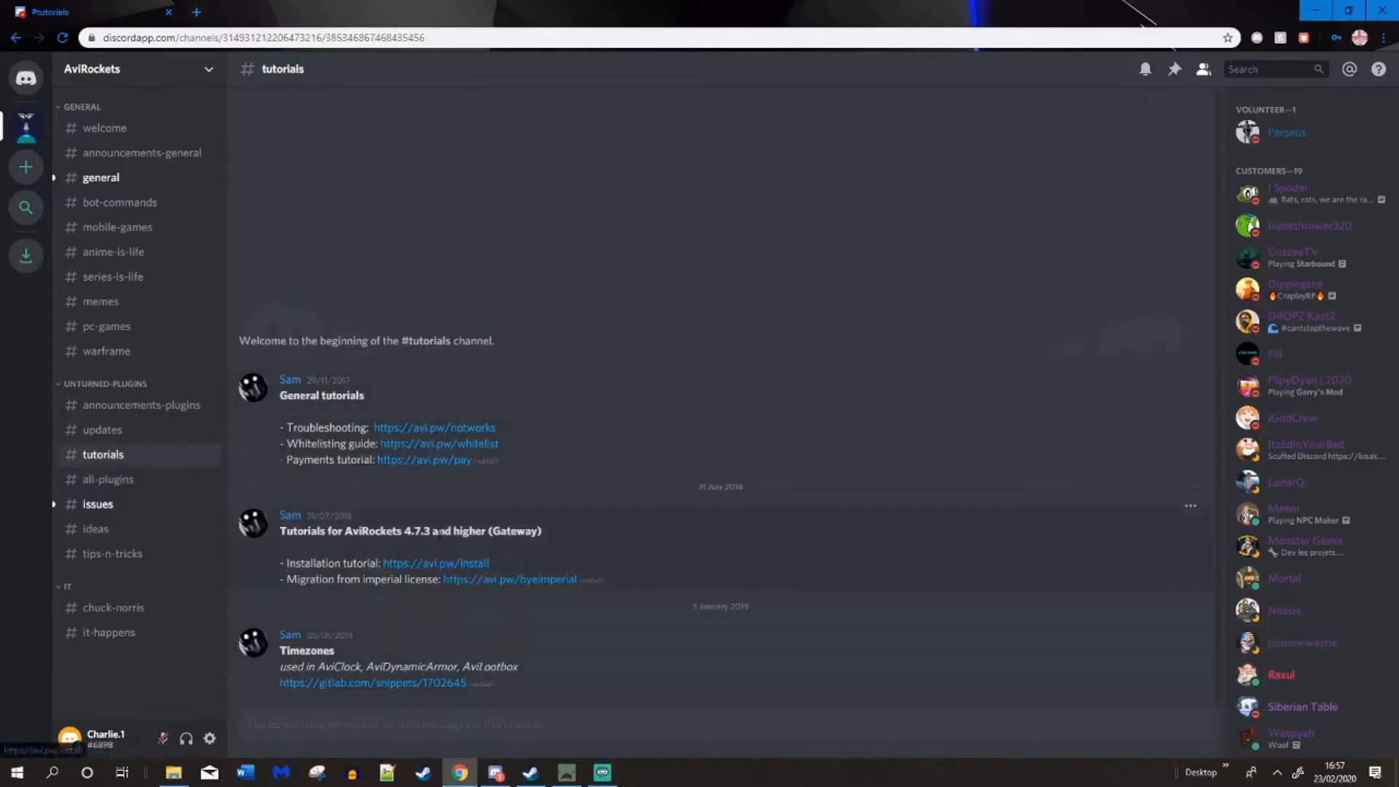
{"action": "left_click", "coordinate": [436, 564]}
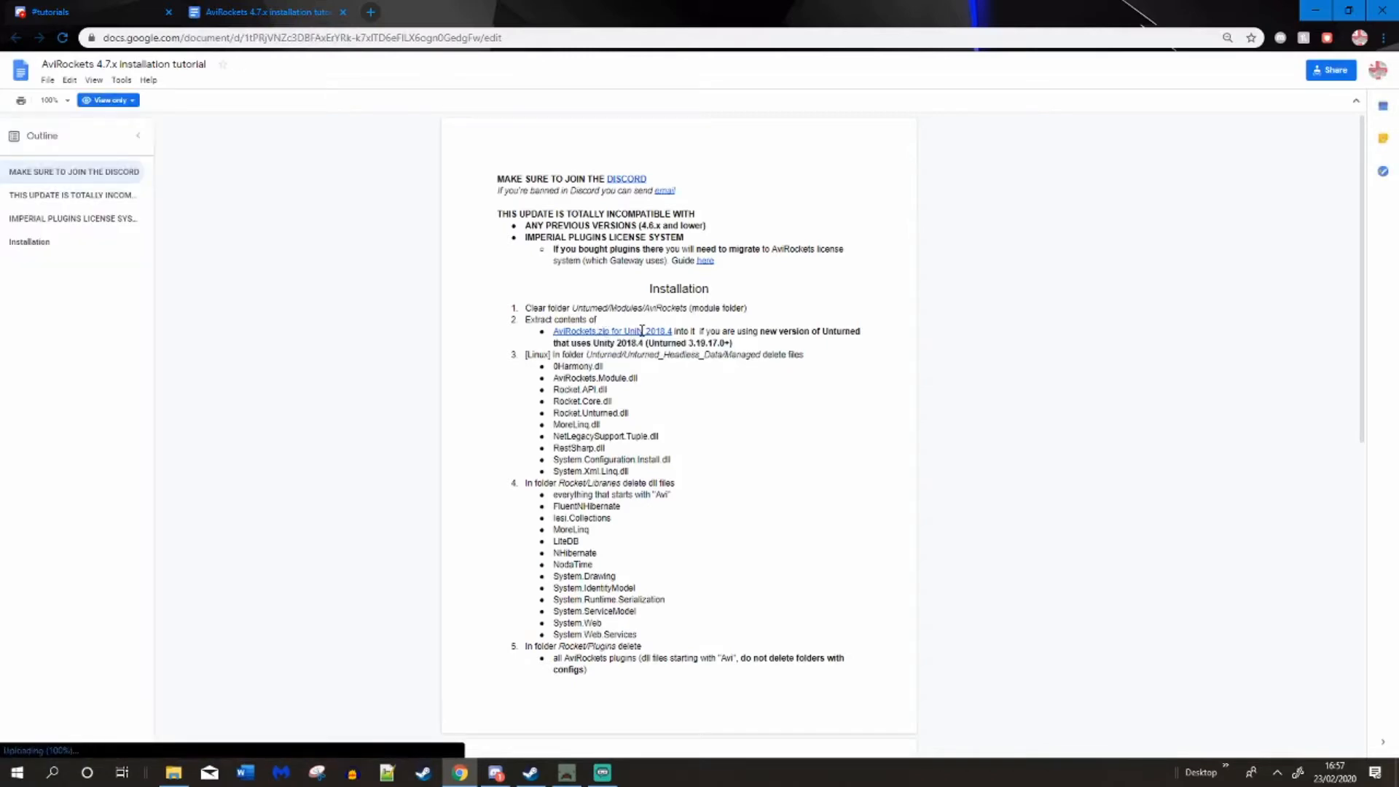
{"action": "scroll", "scroll_direction": "down", "scroll_amount": 3}
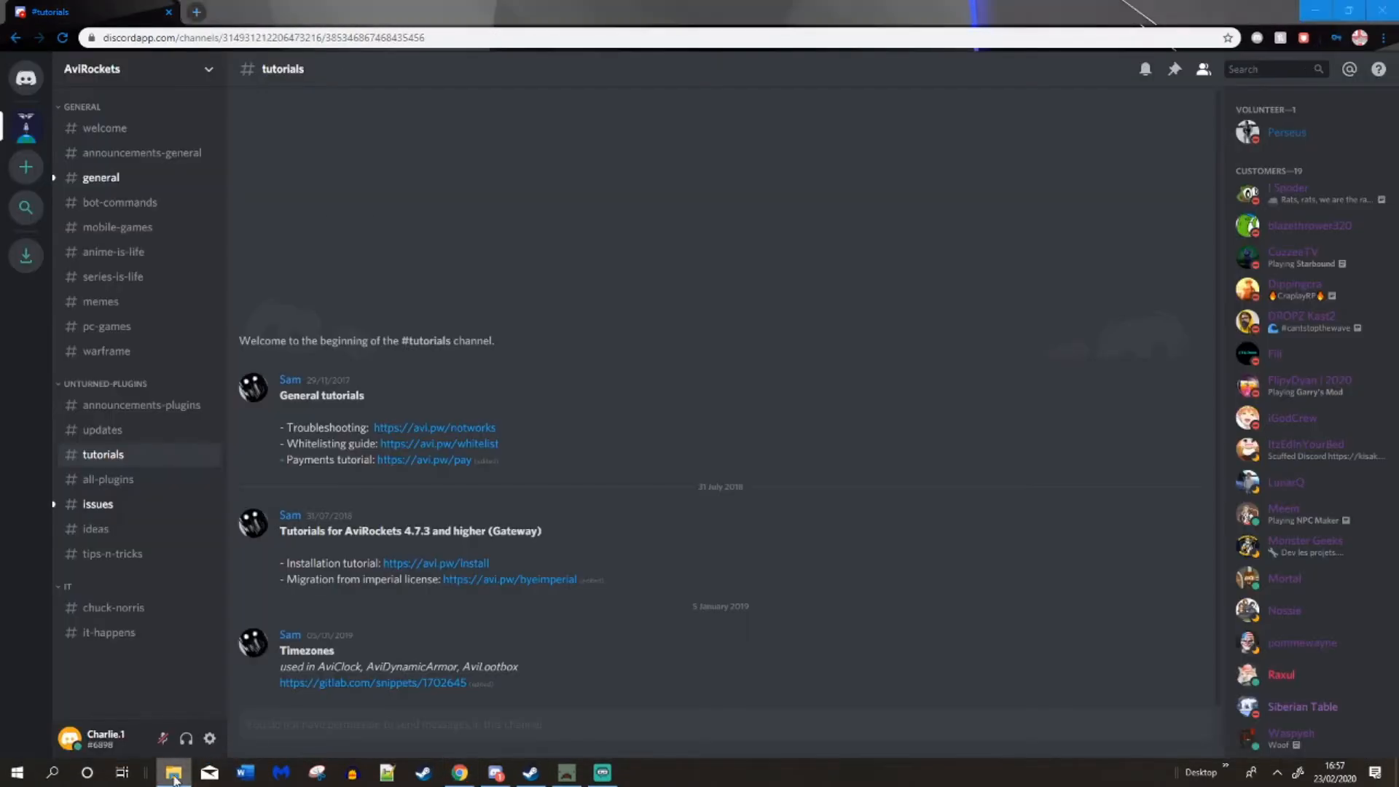
- Launch File Explorer and jump to the U3DS server folder via quick access
{"action": "right_click", "coordinate": [174, 771]}
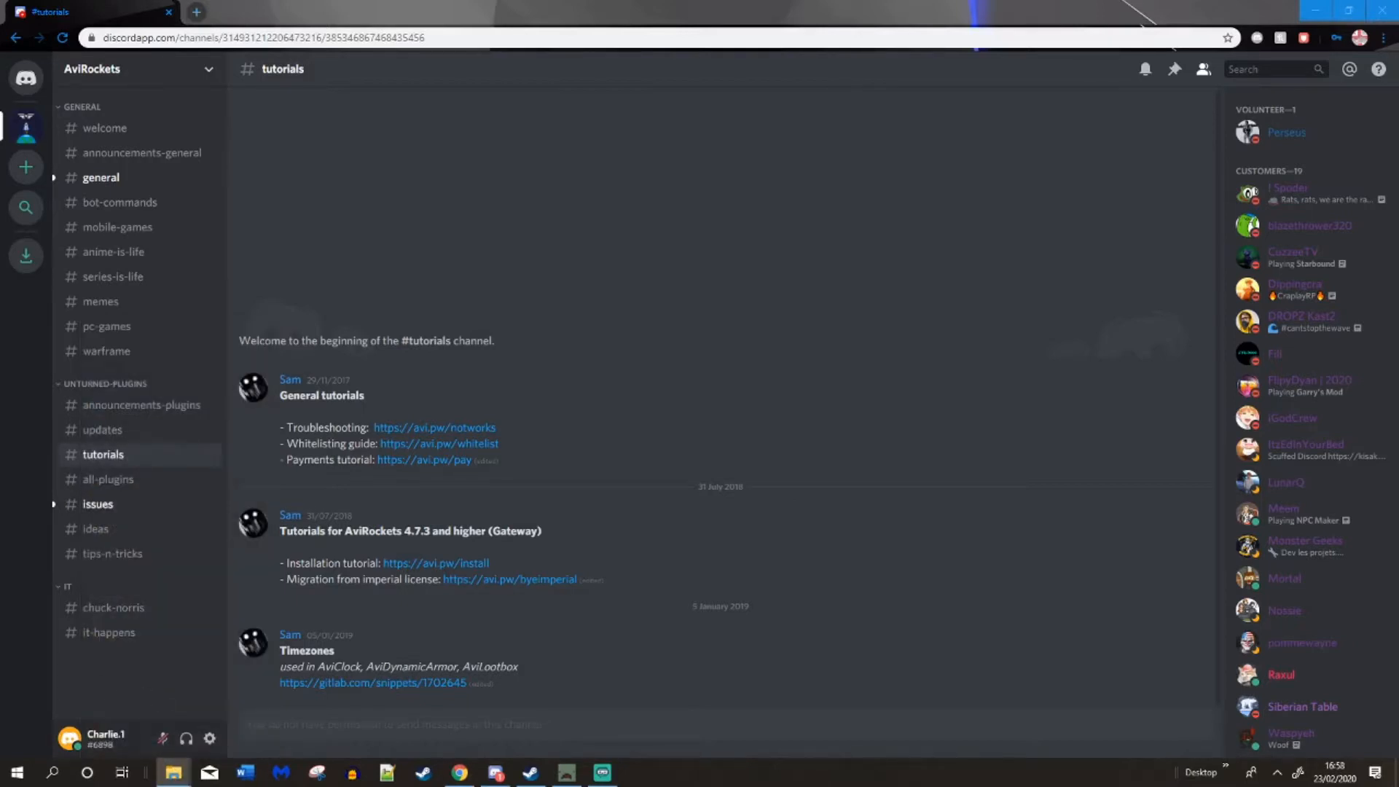
{"action": "left_click", "coordinate": [173, 772]}
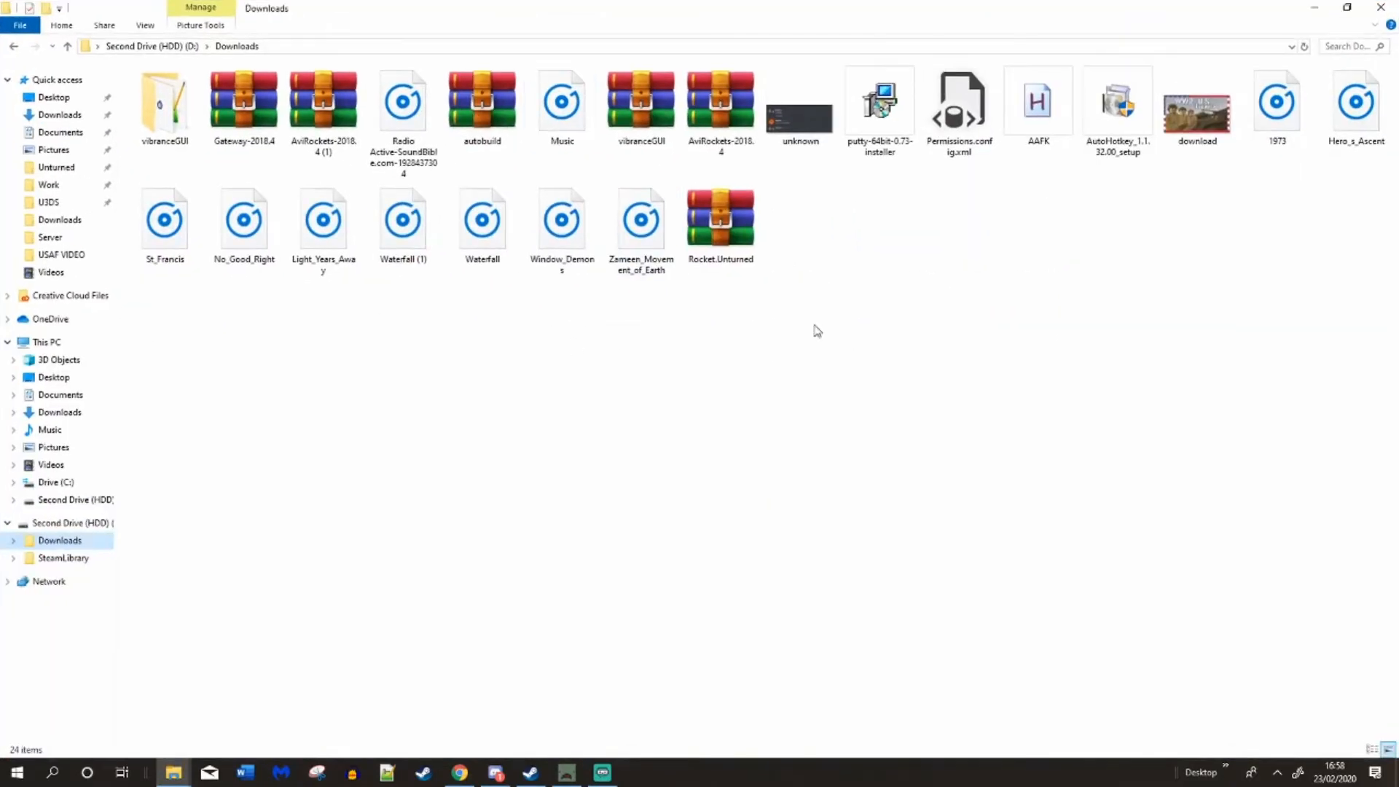
{"action": "left_click", "coordinate": [402, 100]}
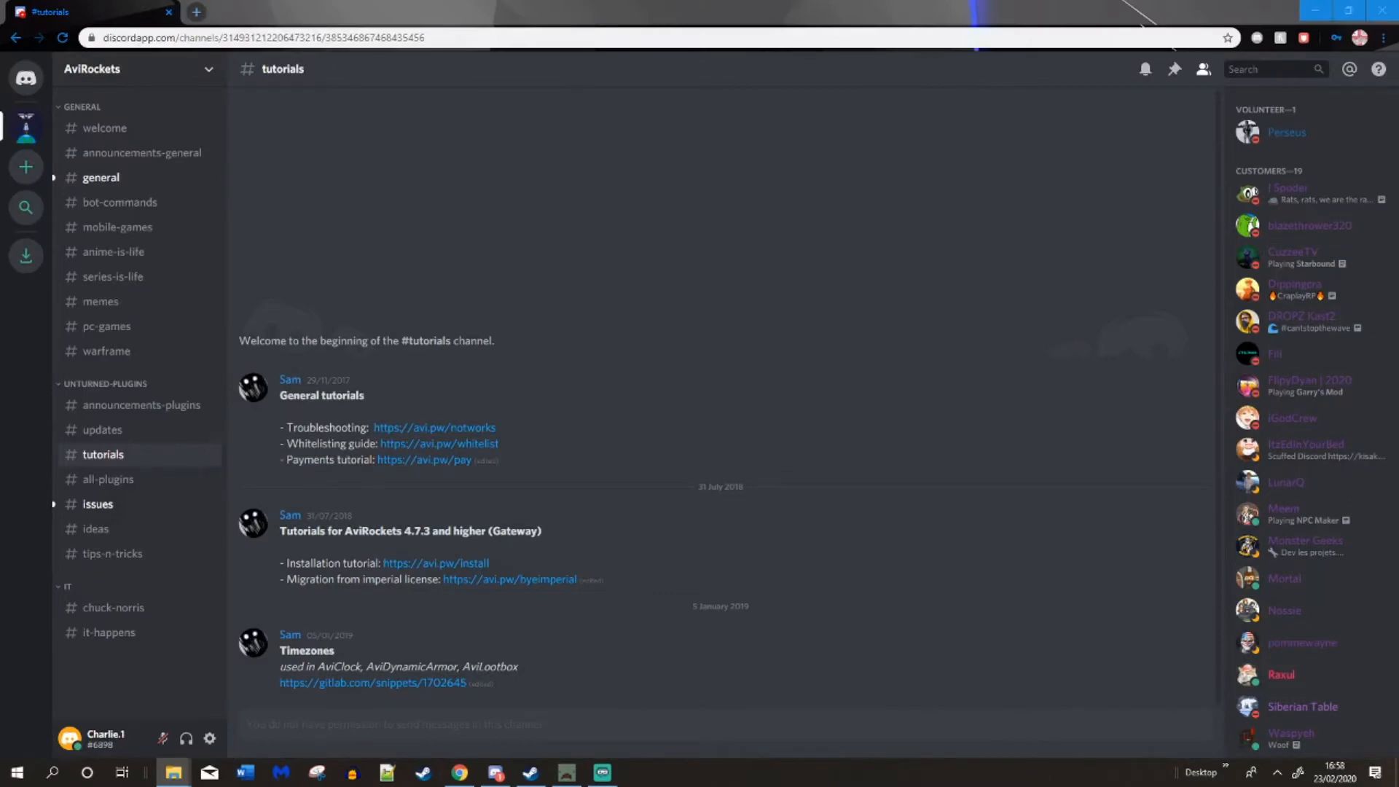
{"action": "left_click", "coordinate": [172, 772]}
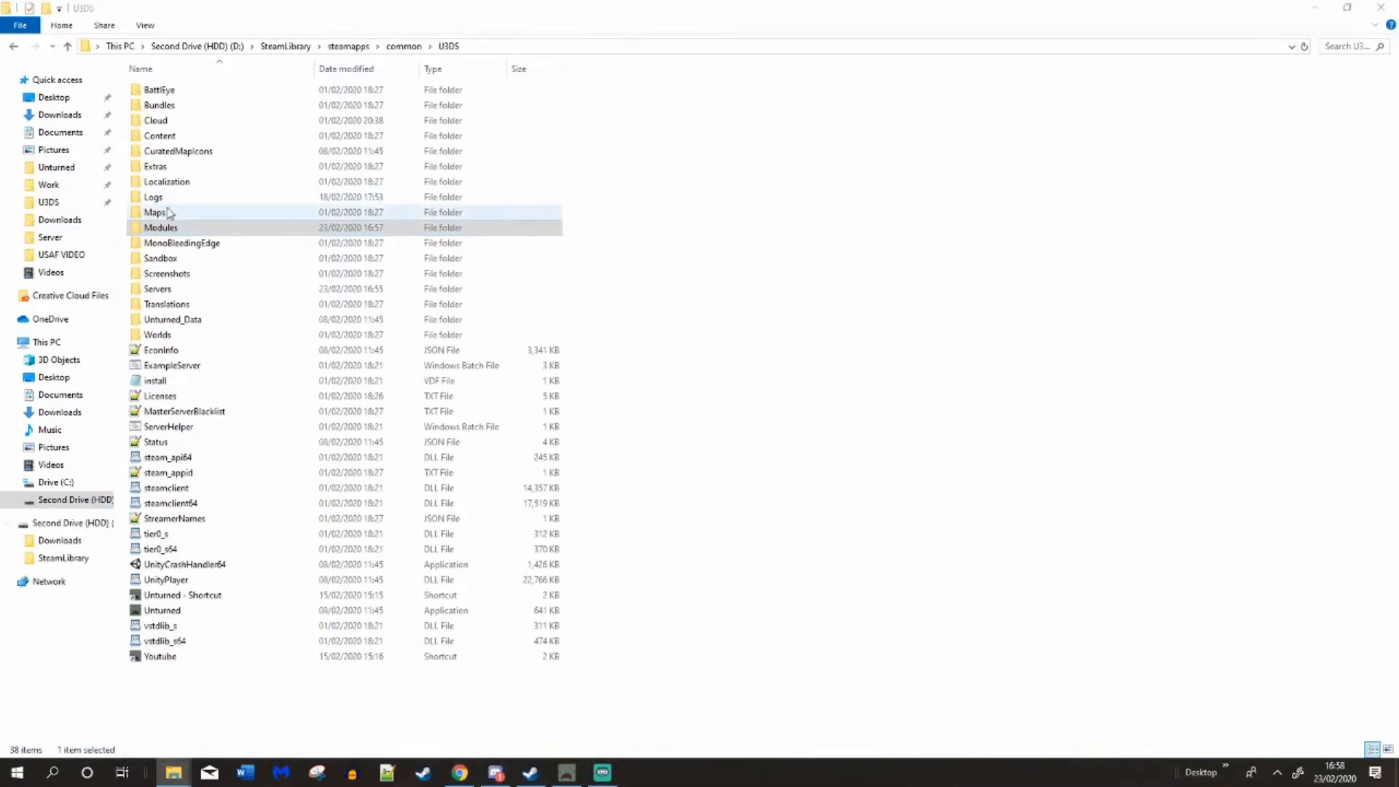
- Check the AviRockets module in Modules, then return to U3DS for Servers
{"action": "double_click", "coordinate": [160, 227]}
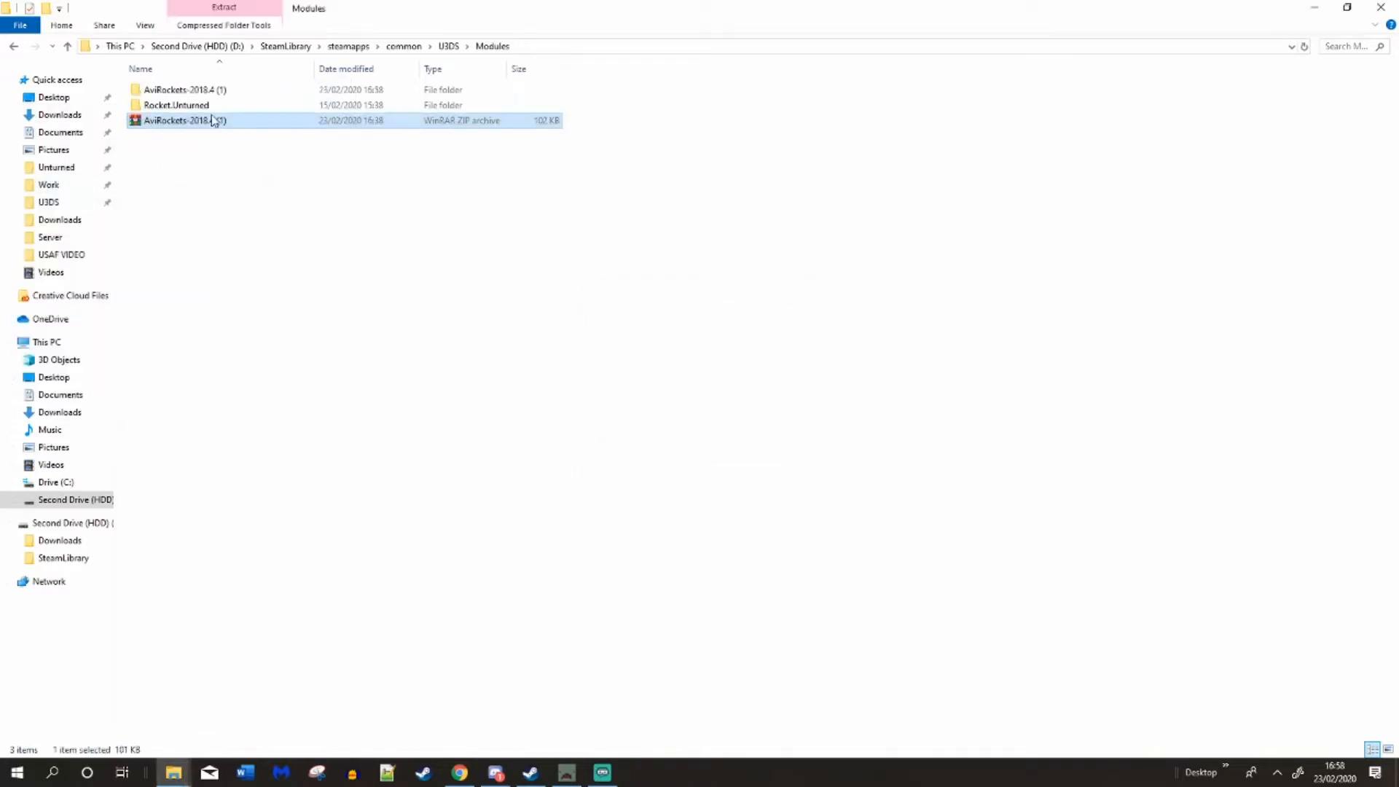
{"action": "left_click", "coordinate": [184, 120]}
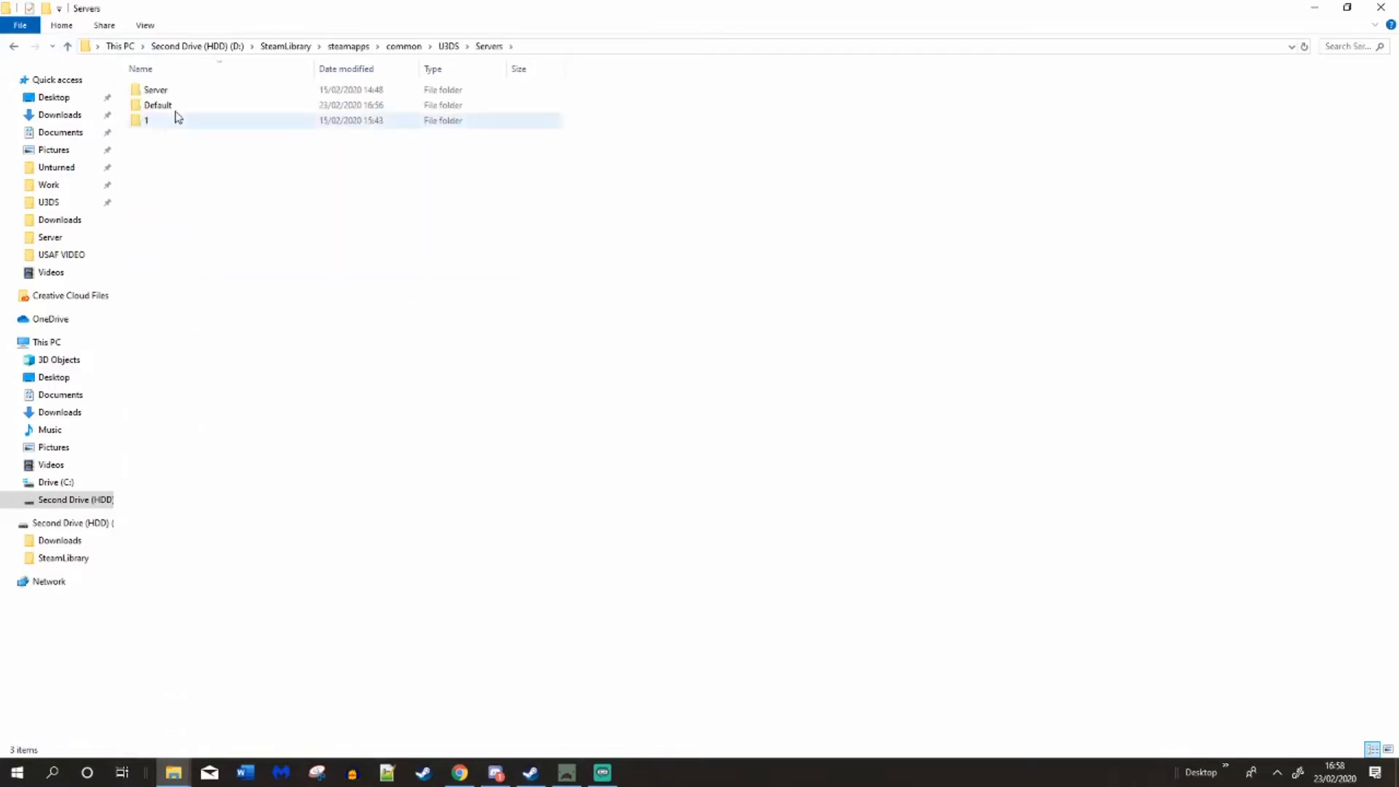
- Navigate Default > Rocket > Plugins > Gateway-2018.4 > AviRockets.Gateway
{"action": "double_click", "coordinate": [158, 104]}
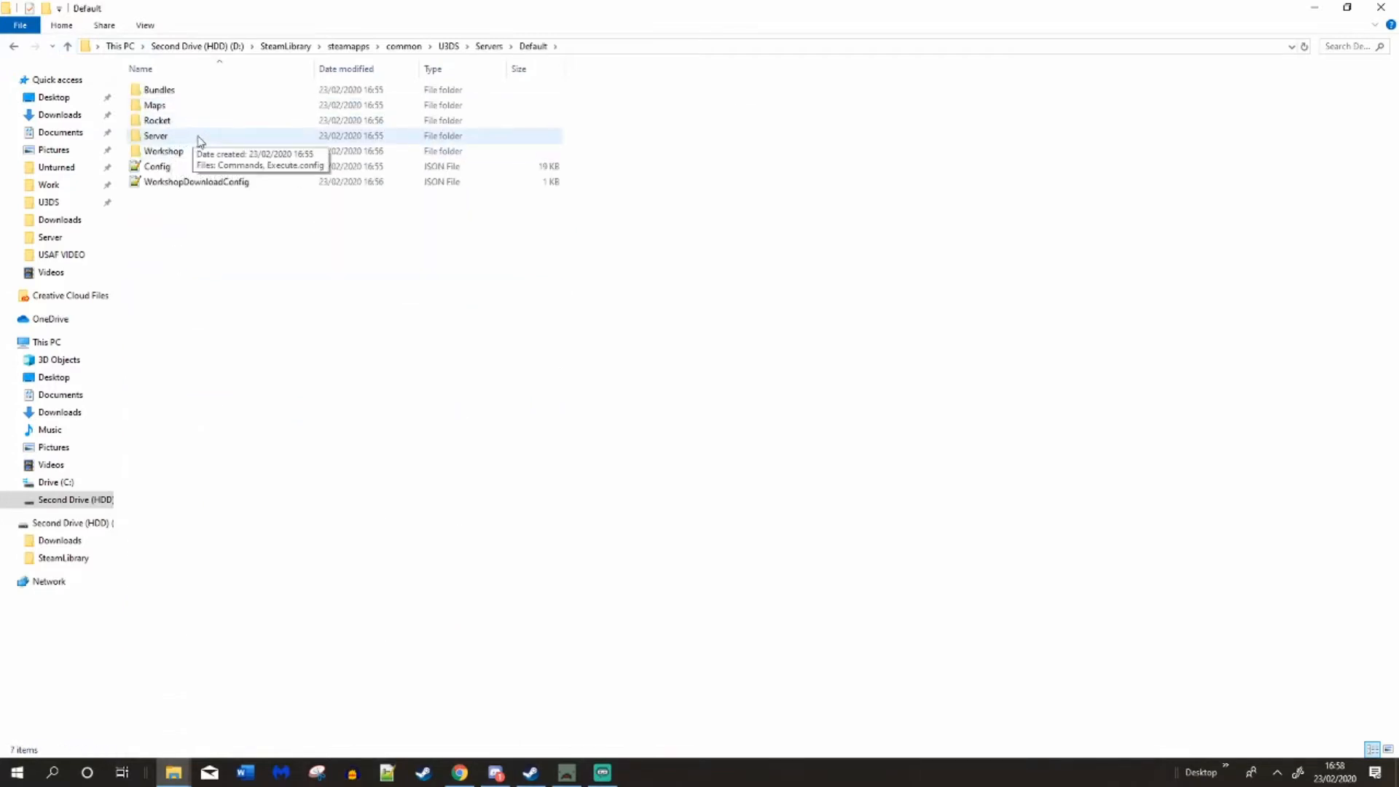
{"action": "left_click", "coordinate": [156, 136]}
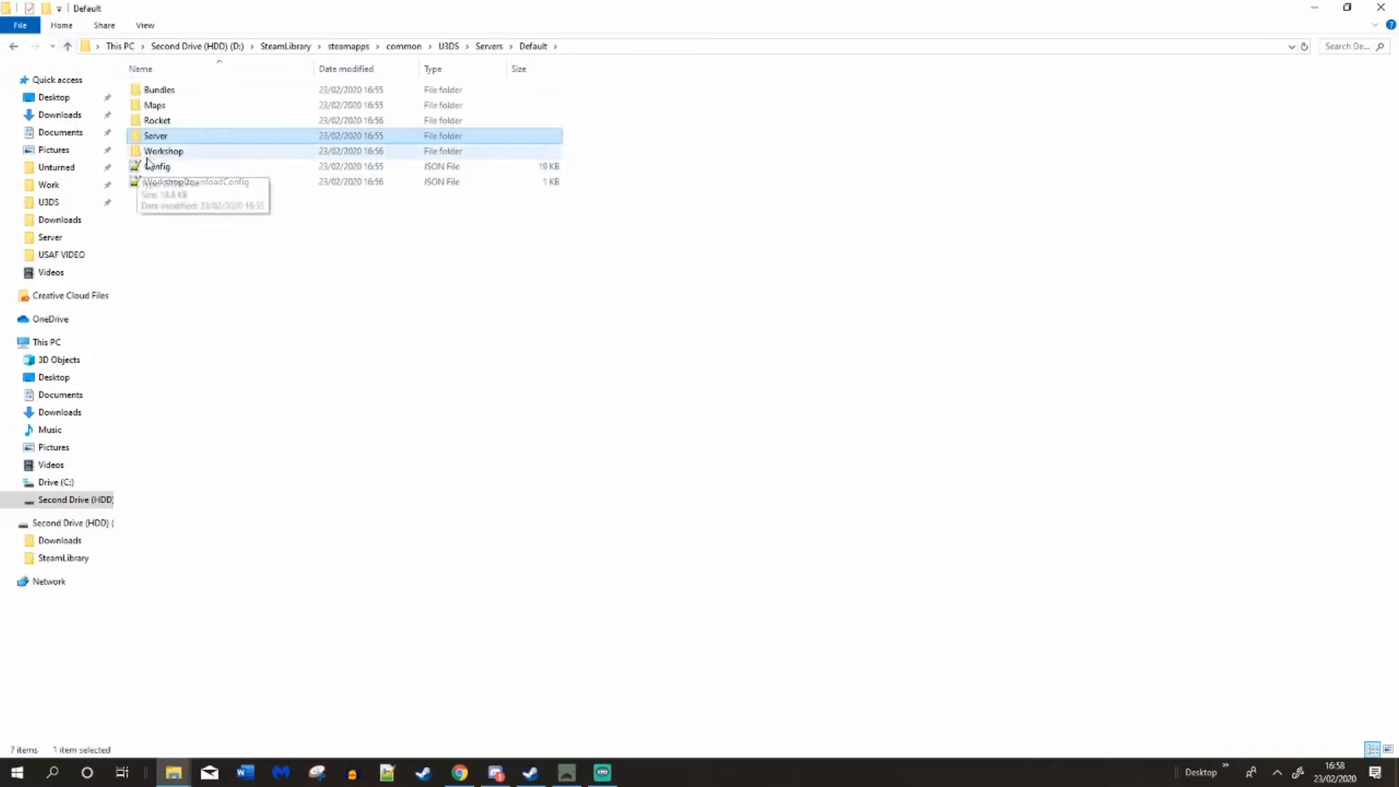
{"action": "double_click", "coordinate": [156, 121]}
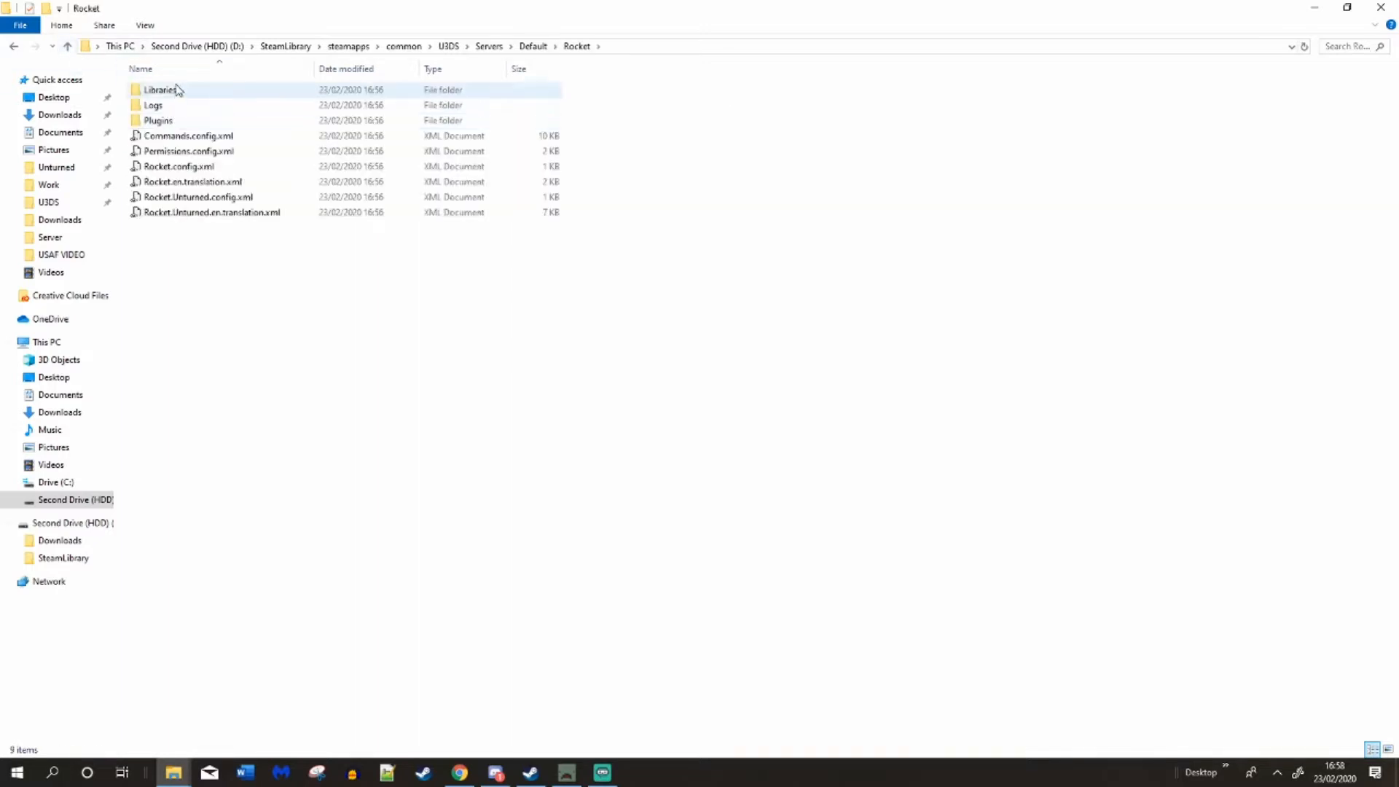
{"action": "double_click", "coordinate": [158, 120]}
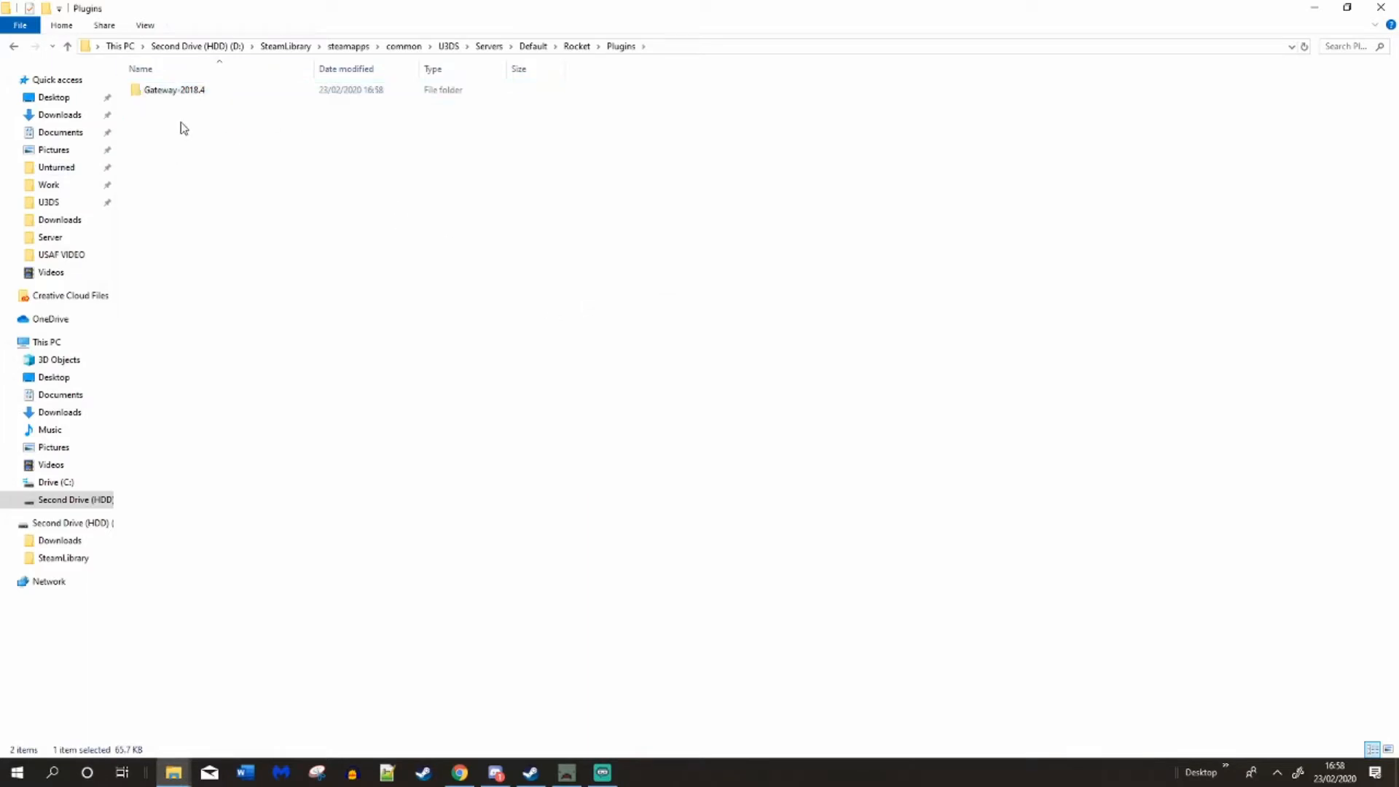
{"action": "double_click", "coordinate": [174, 89]}
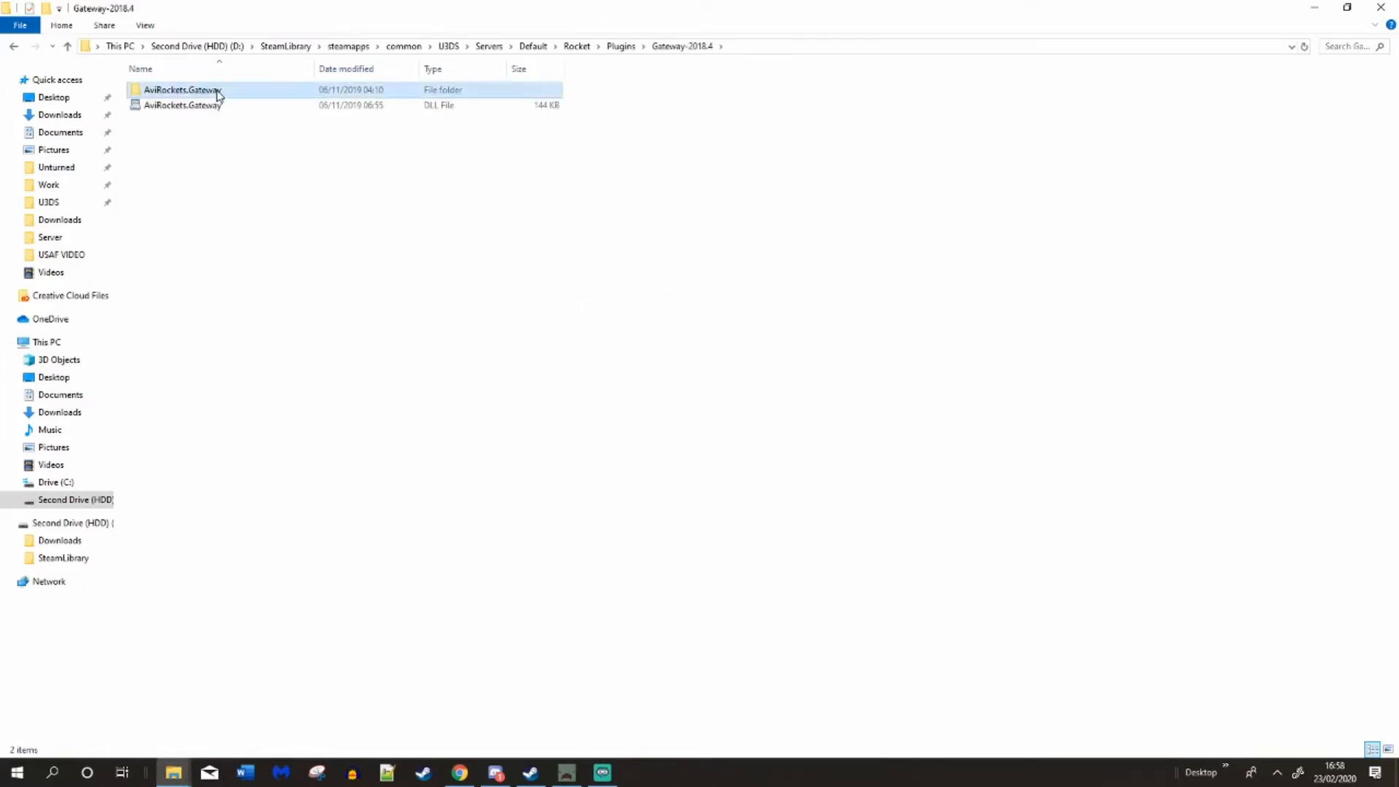
{"action": "double_click", "coordinate": [182, 89]}
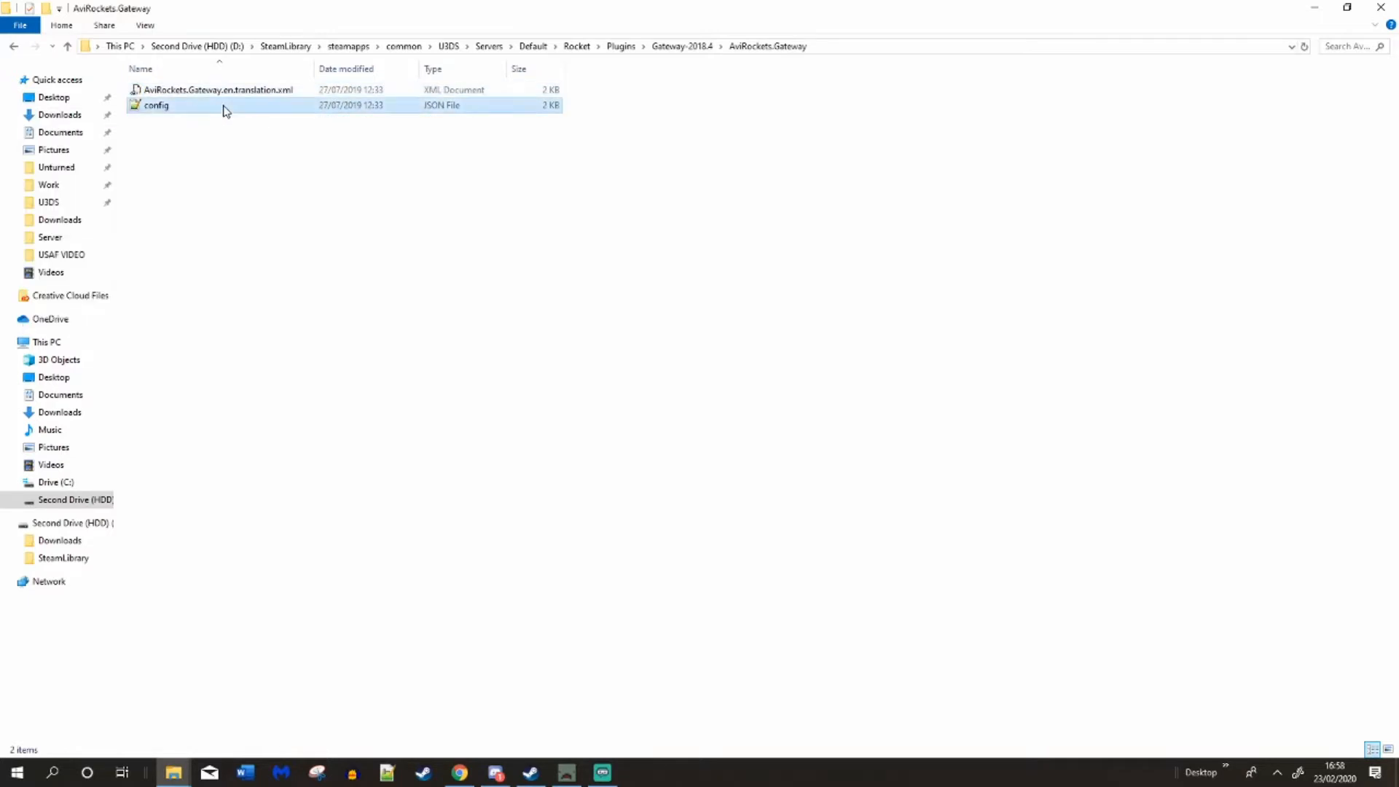
- Open config.json in Notepad++ and change AviKits from false to True
{"action": "double_click", "coordinate": [156, 104]}
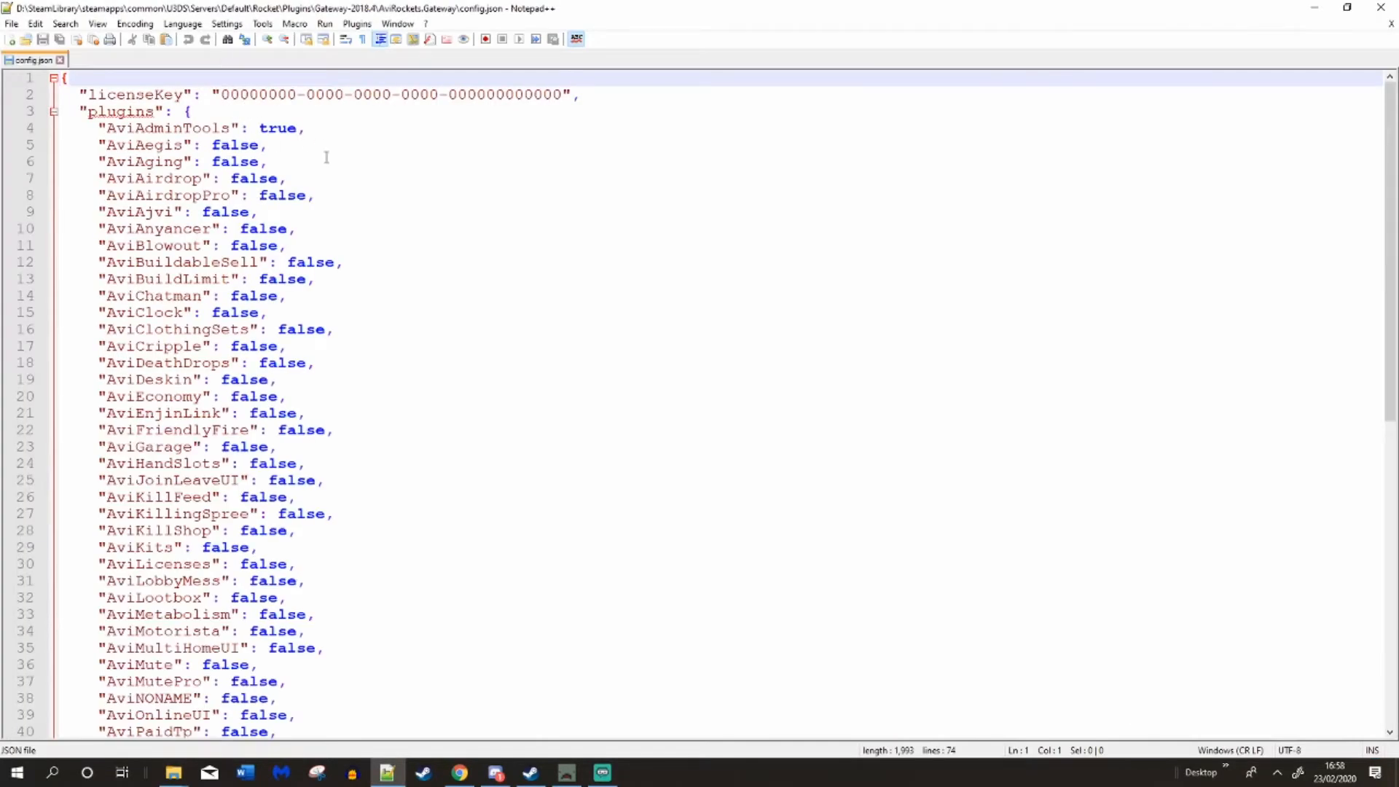
{"action": "mouse_move", "coordinate": [275, 127]}
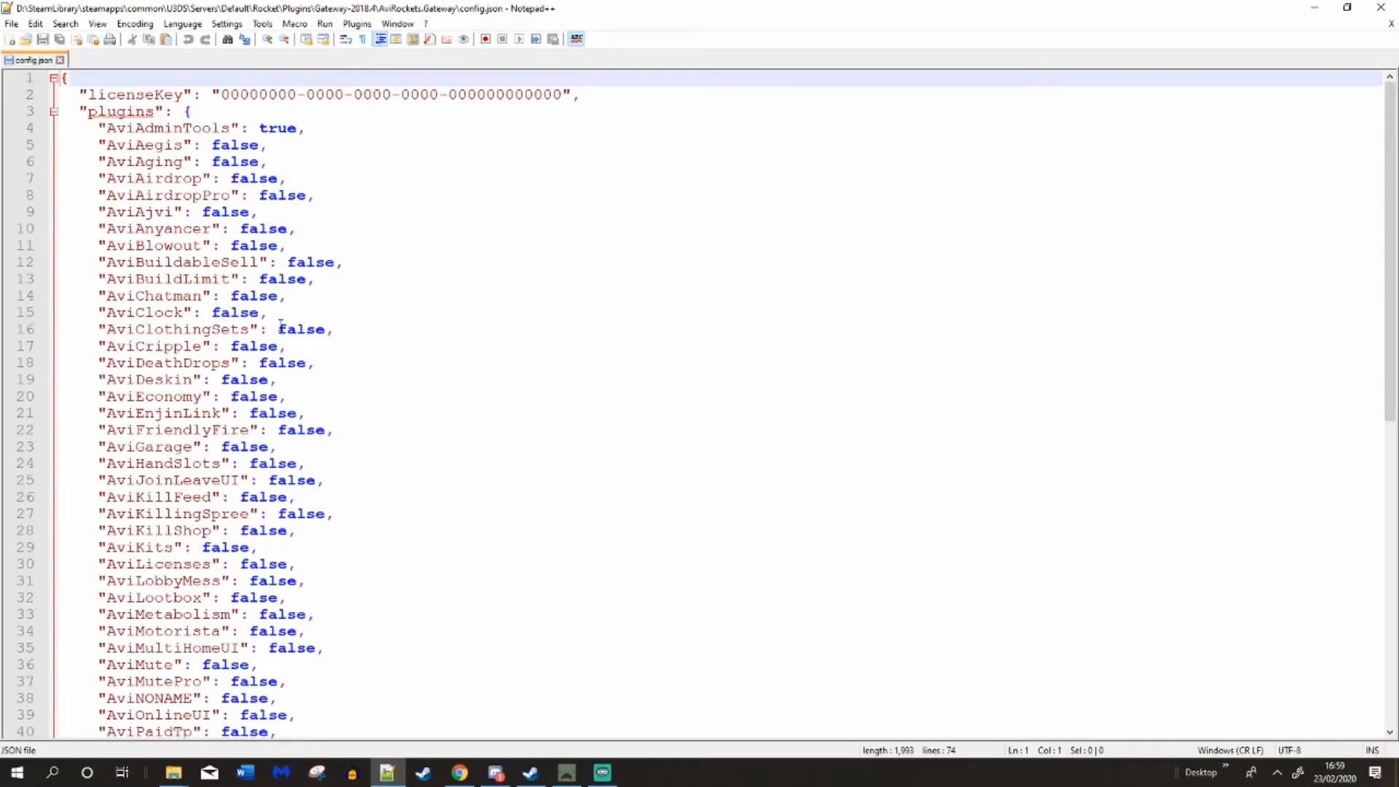
{"action": "mouse_move", "coordinate": [259, 397]}
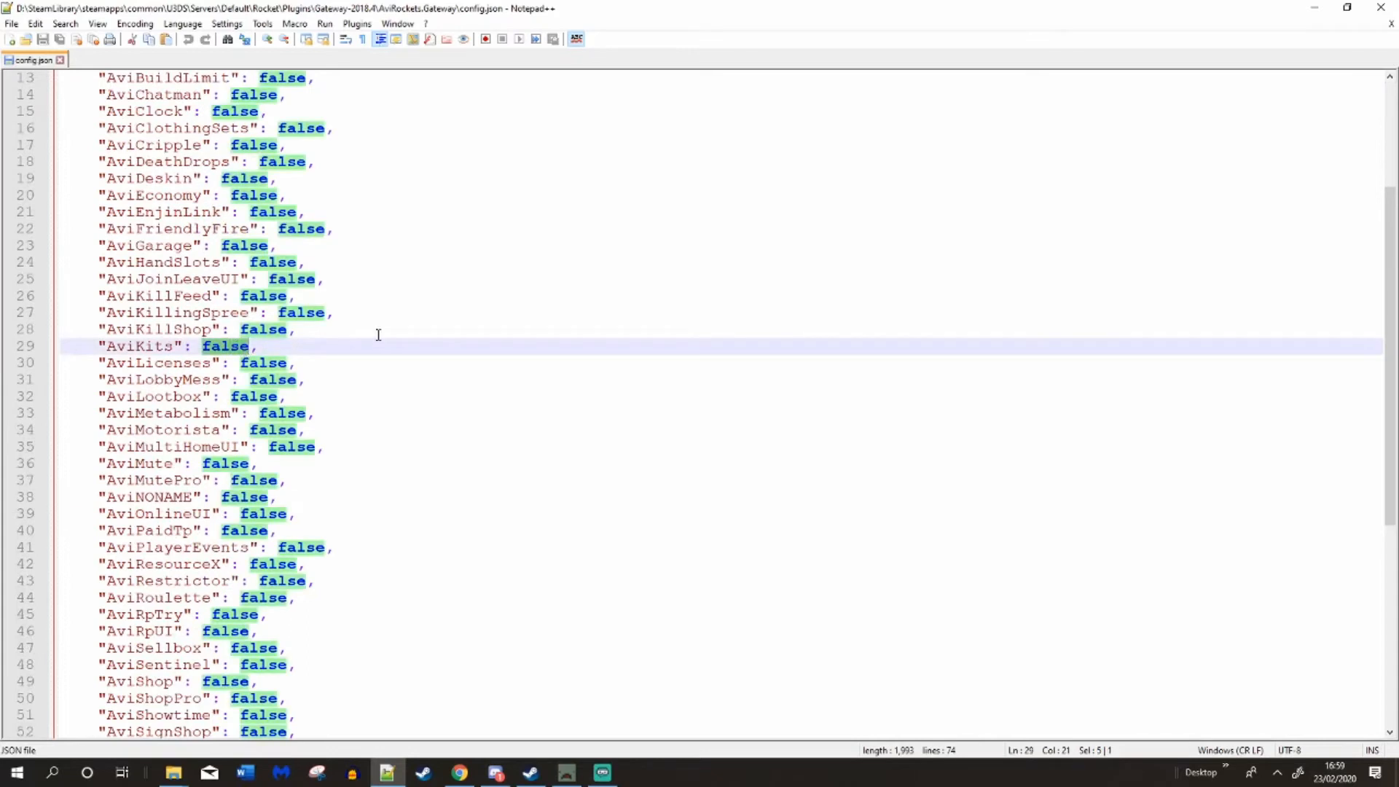
{"action": "type", "text": "T"}
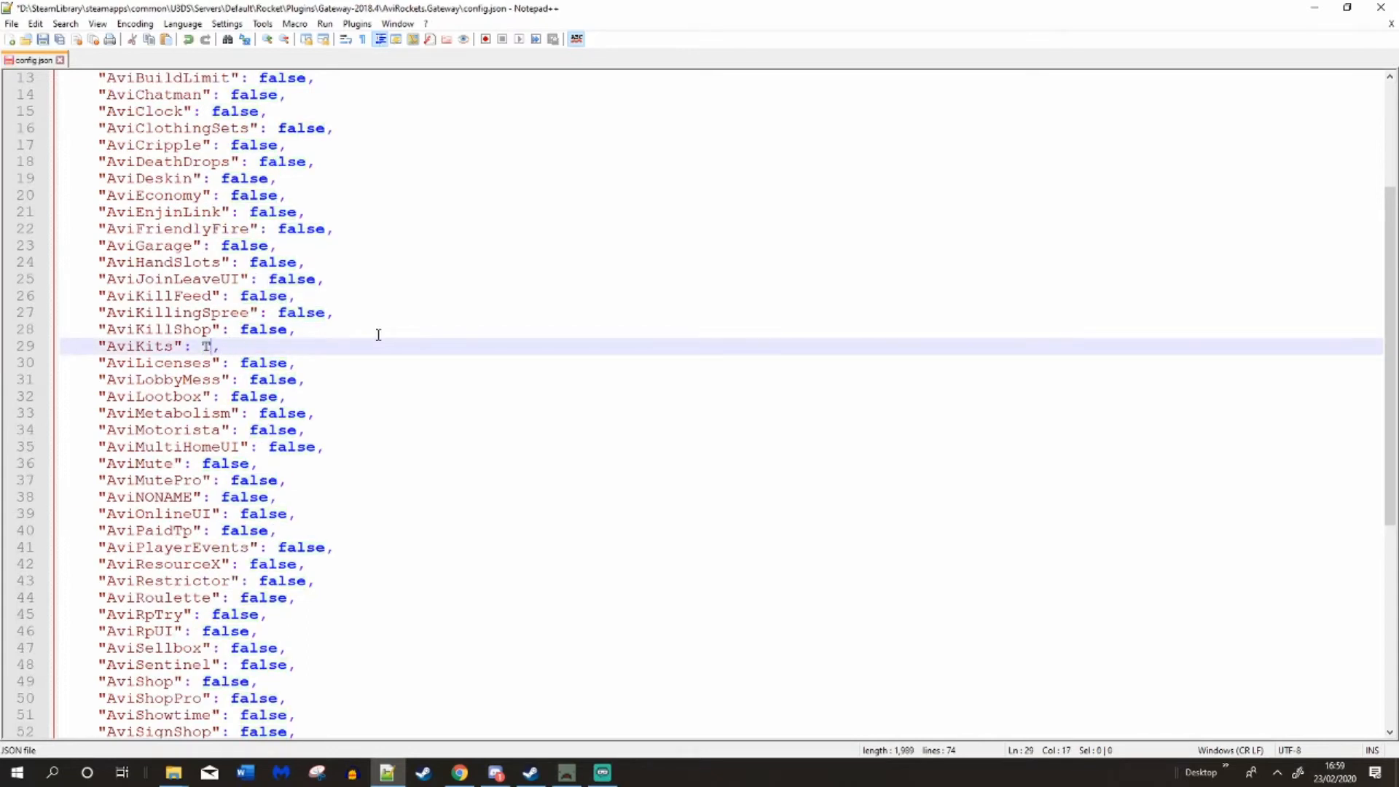
{"action": "type", "text": "rue"}
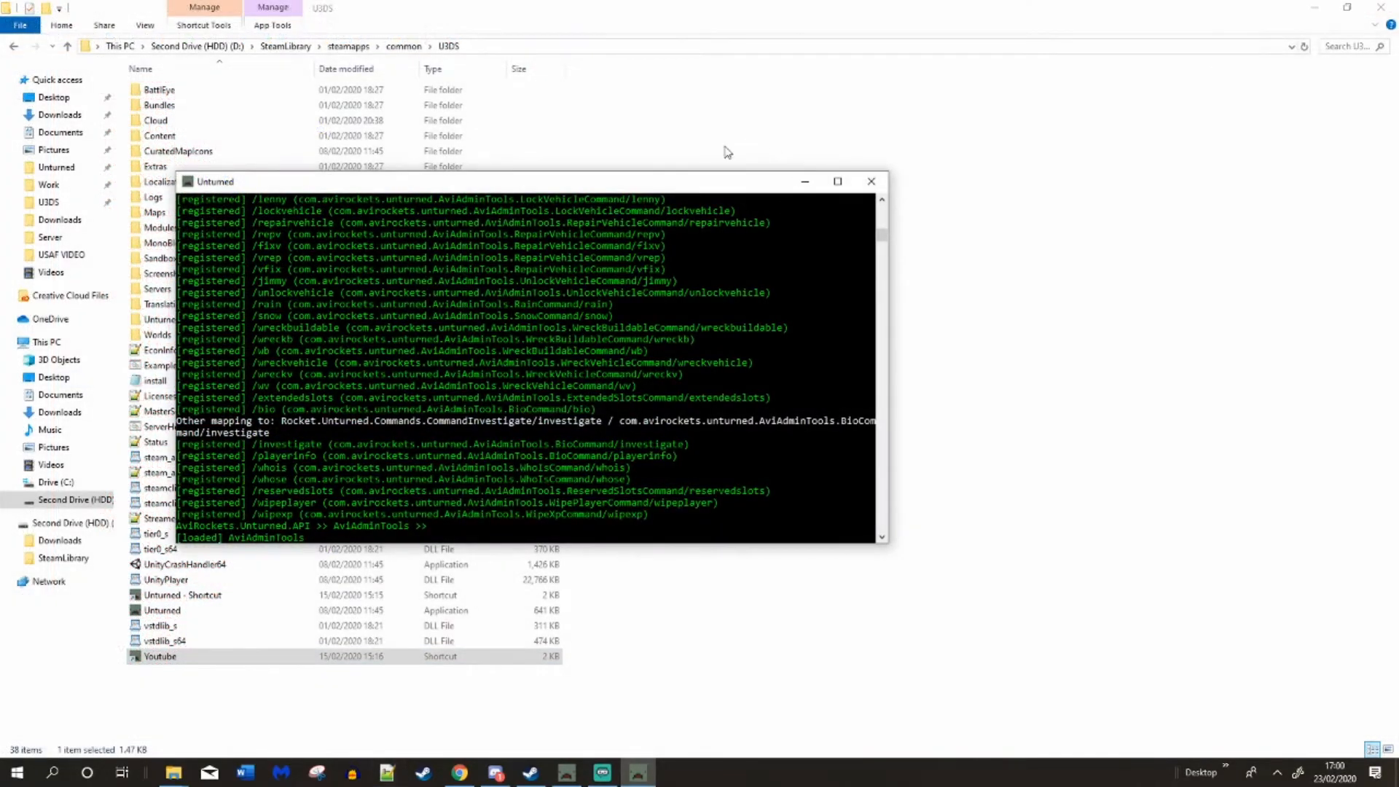
- Maximize the server console, review AviAdminTools commands like lenny, and switch to the game
{"action": "left_click", "coordinate": [837, 181]}
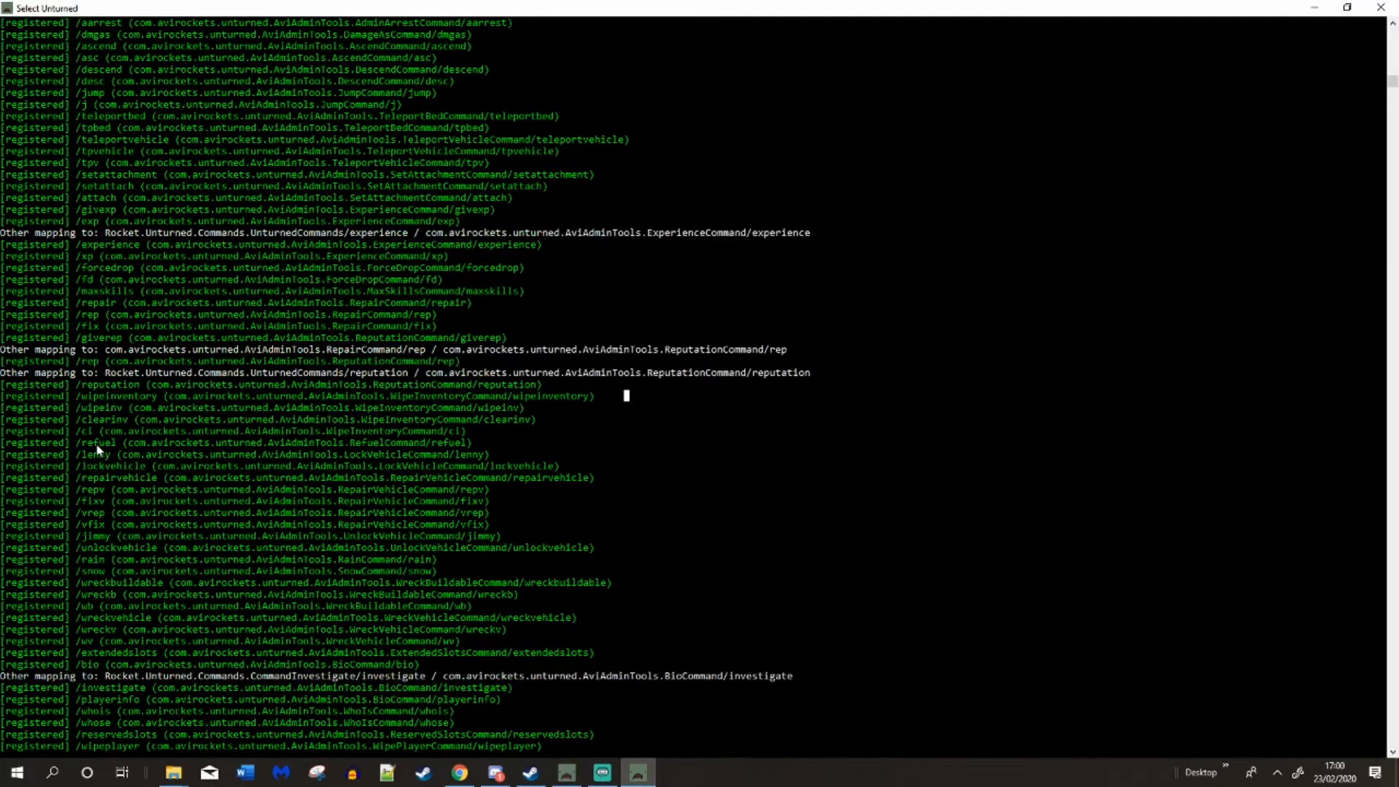
{"action": "double_click", "coordinate": [91, 454]}
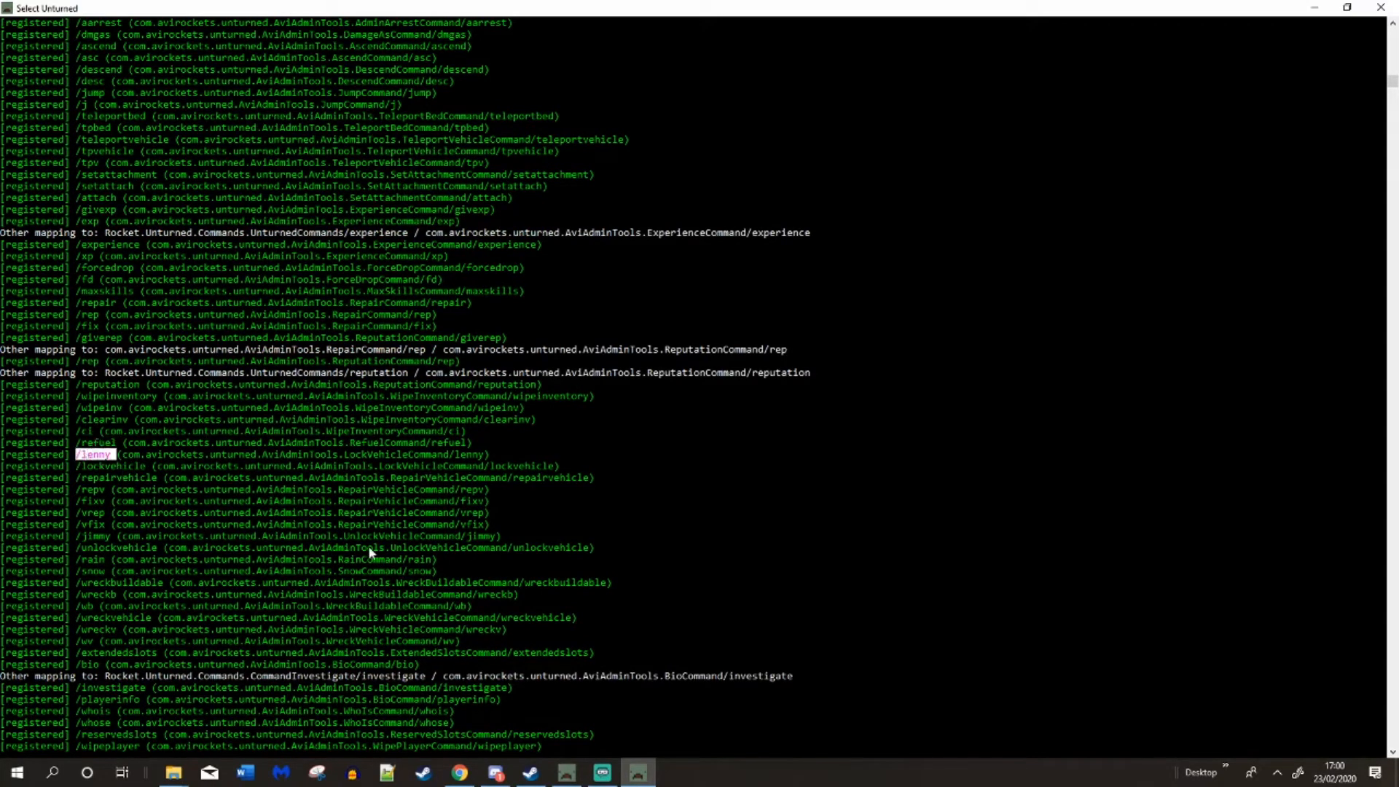
{"action": "mouse_move", "coordinate": [800, 6]}
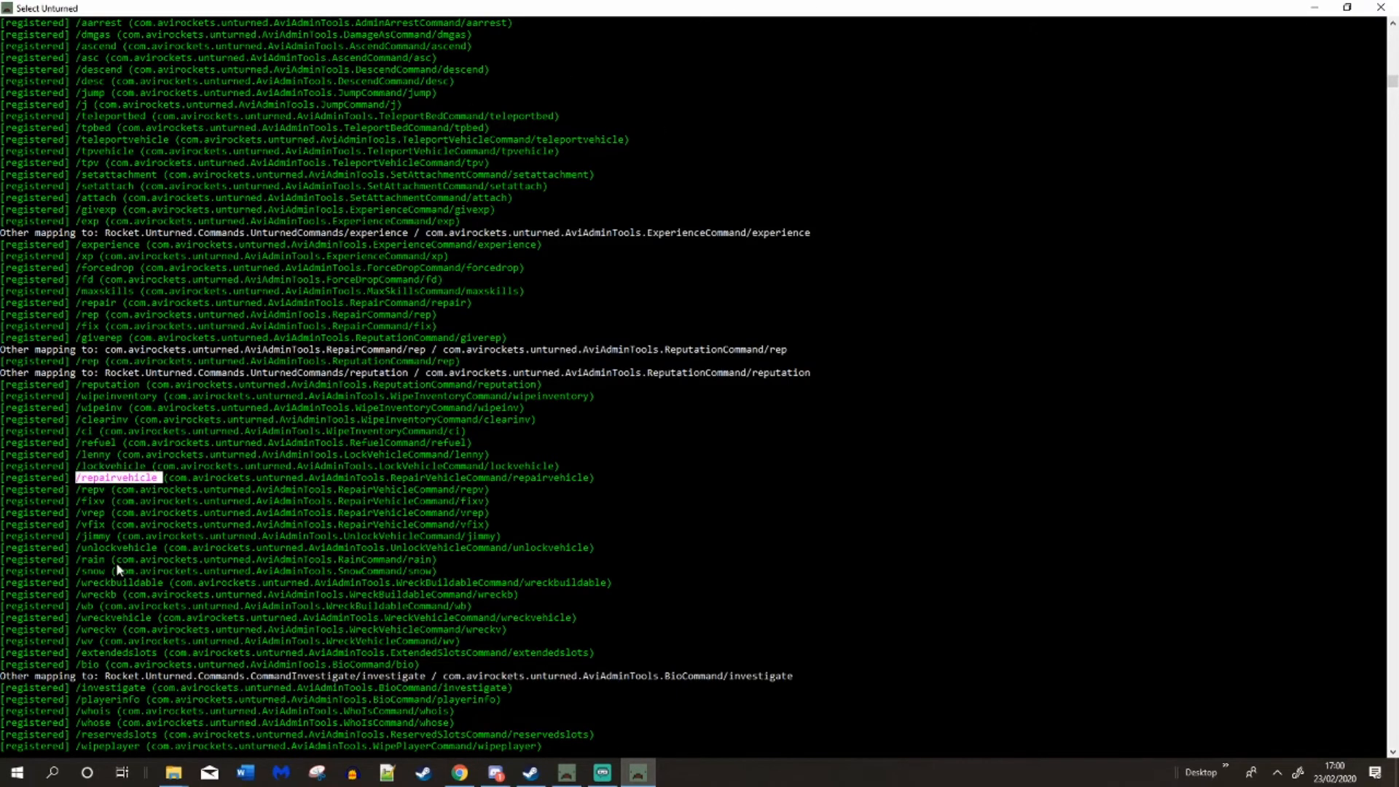
{"action": "key", "text": "Alt+Tab"}
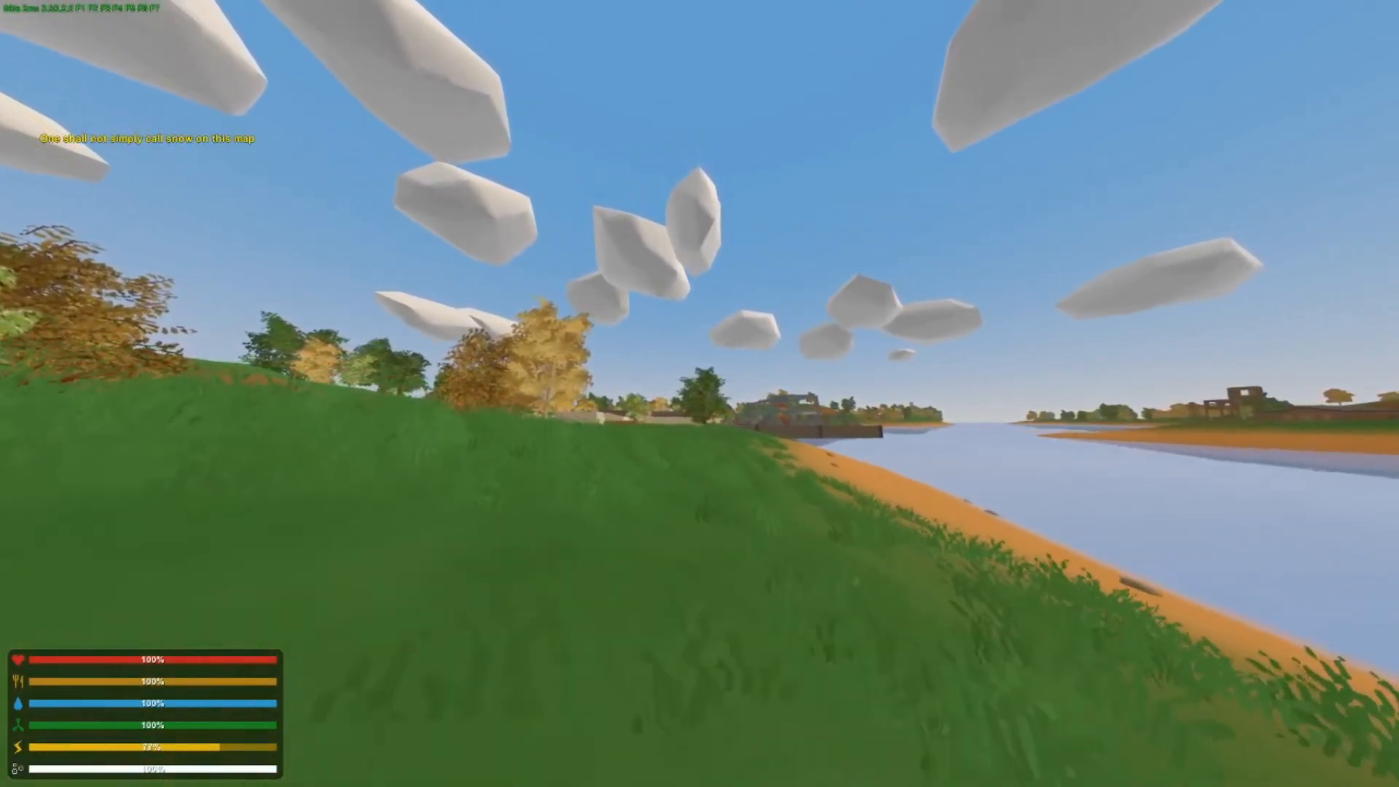
{"action": "mouse_move", "coordinate": [700, 394]}
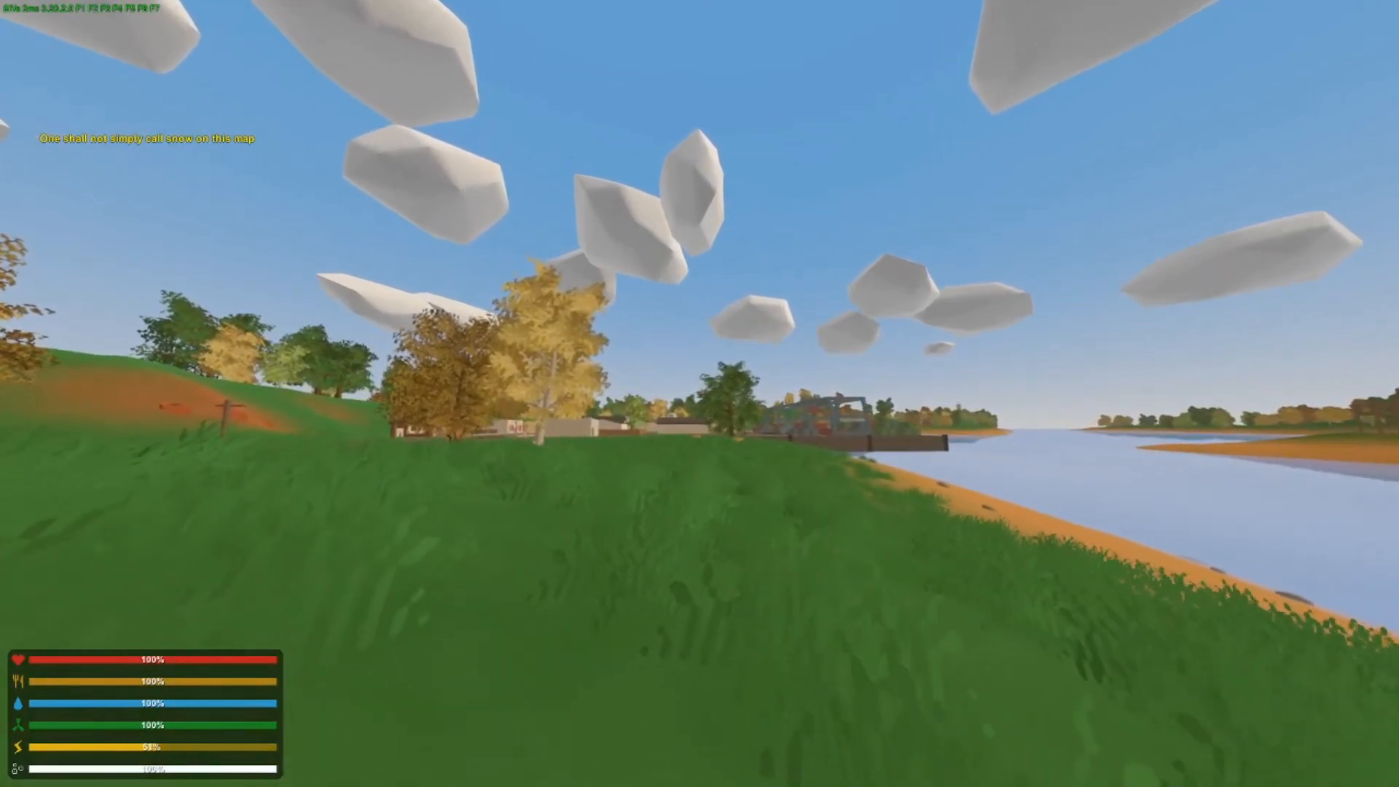